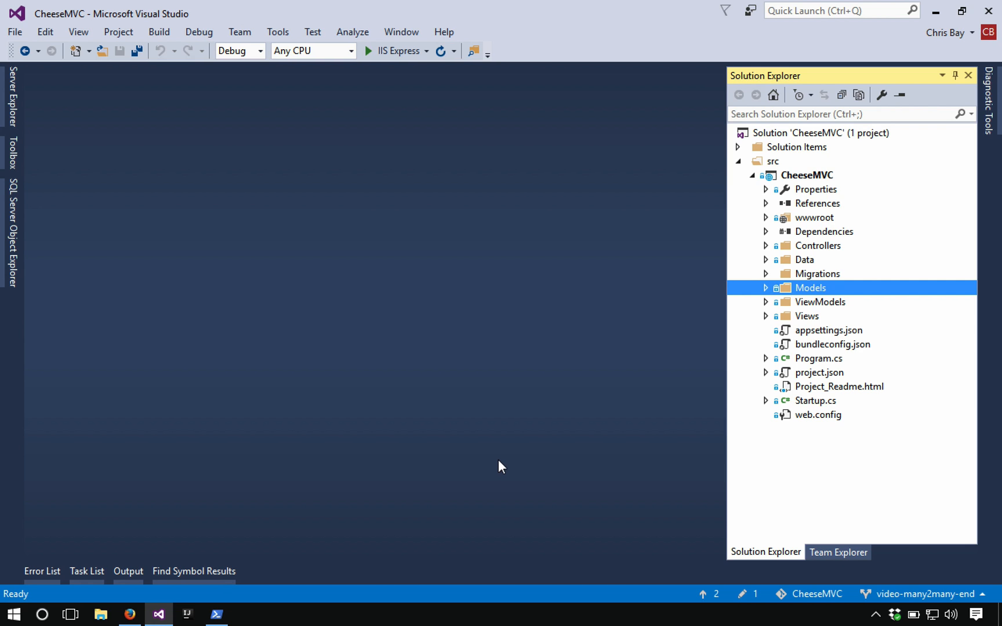
mouse_move(542, 459)
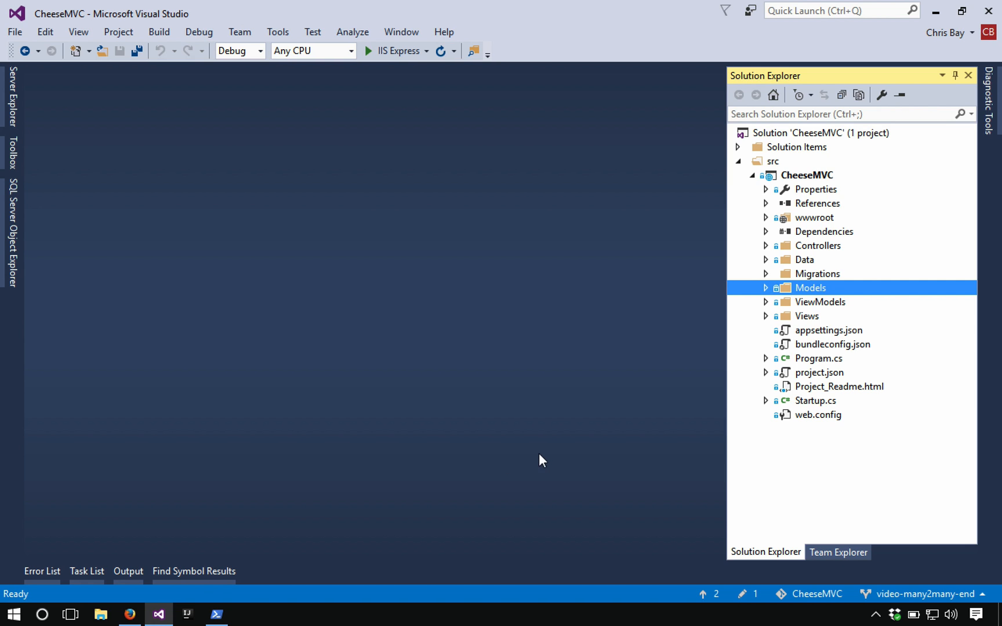
Expand Models and highlight CheeseMenu.cs, Menu.cs, Cheese.cs, then Menu.cs again.
click(766, 288)
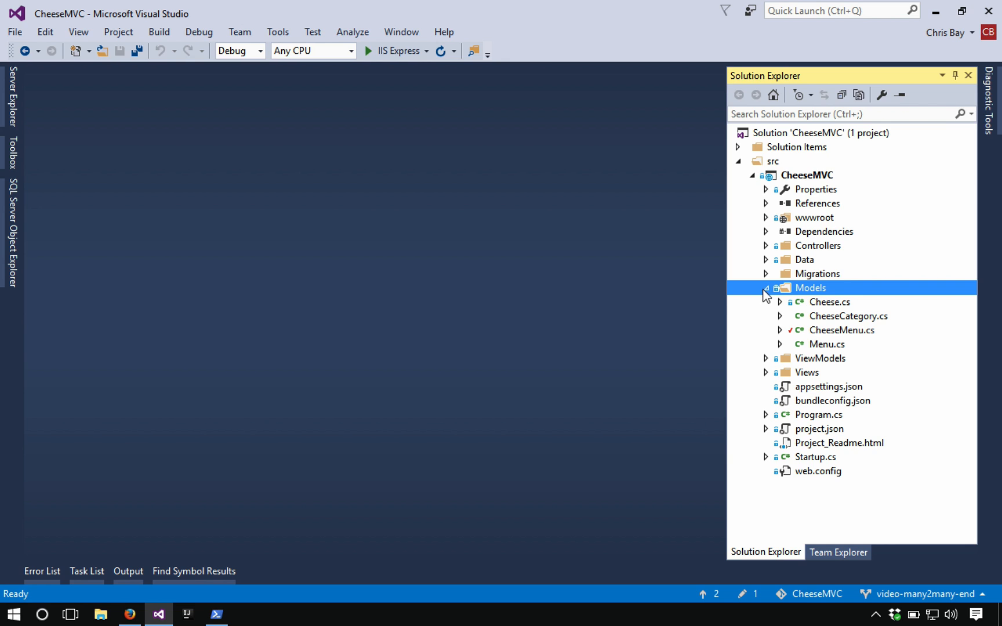
mouse_move(832, 344)
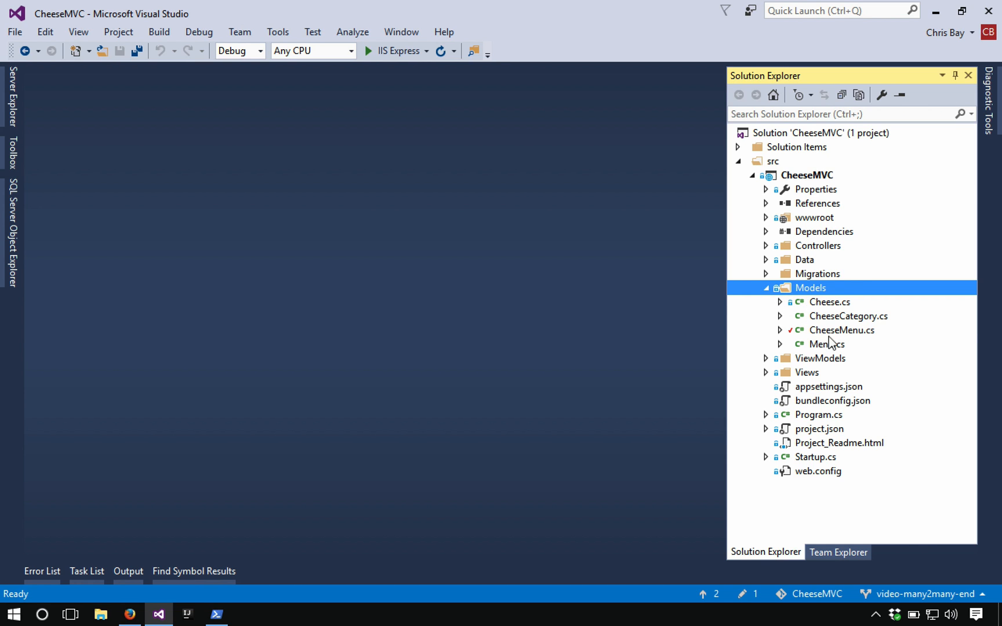
click(842, 330)
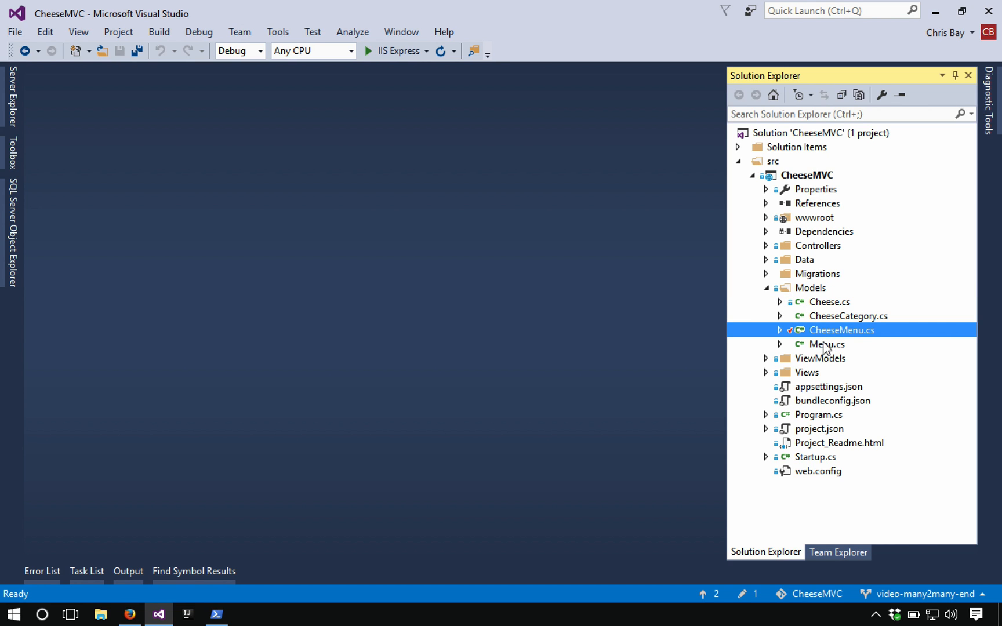
click(827, 344)
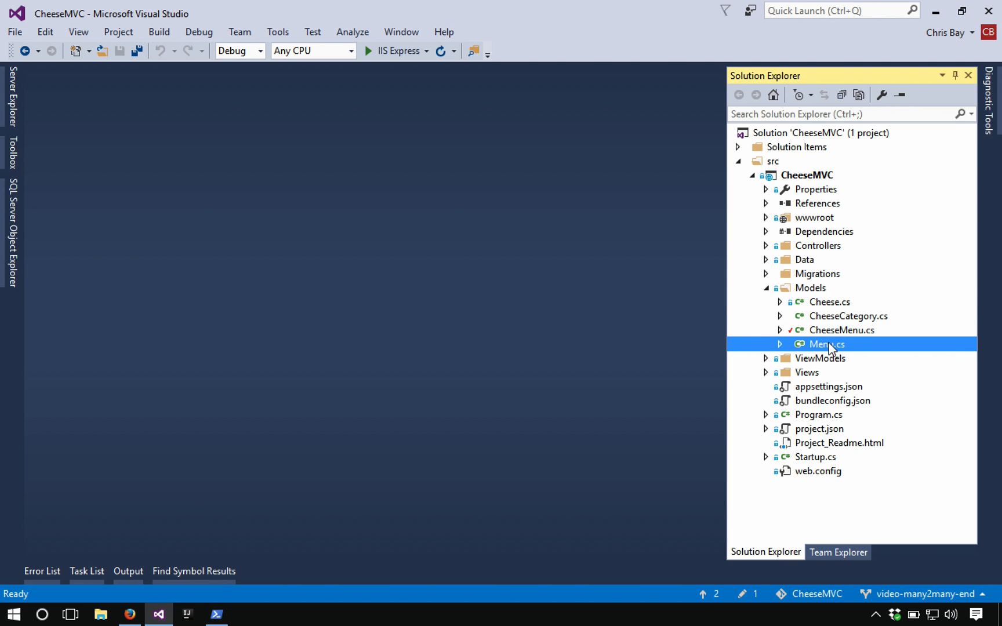
click(831, 302)
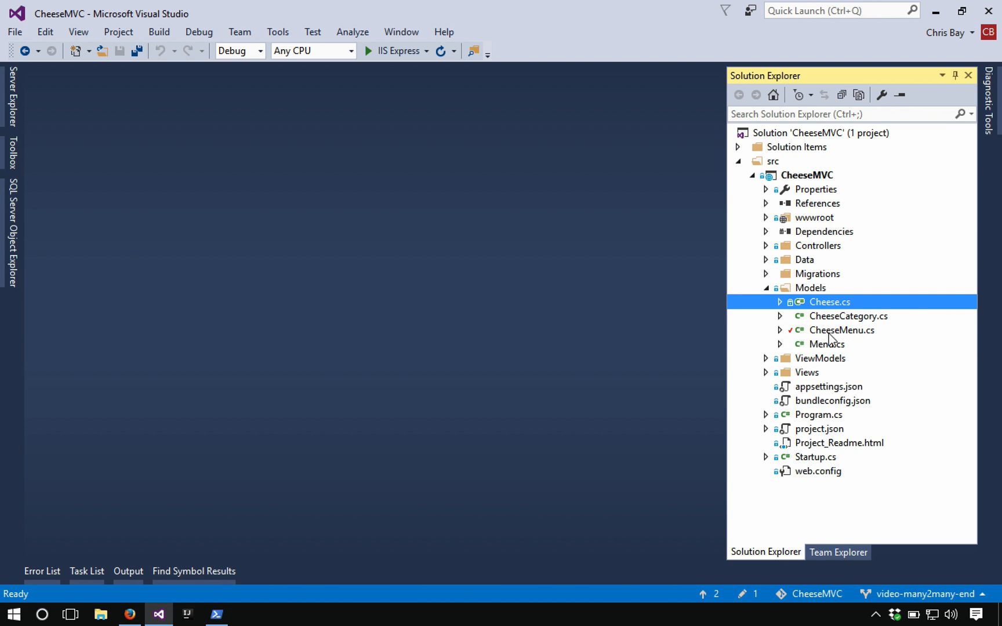
mouse_move(831, 344)
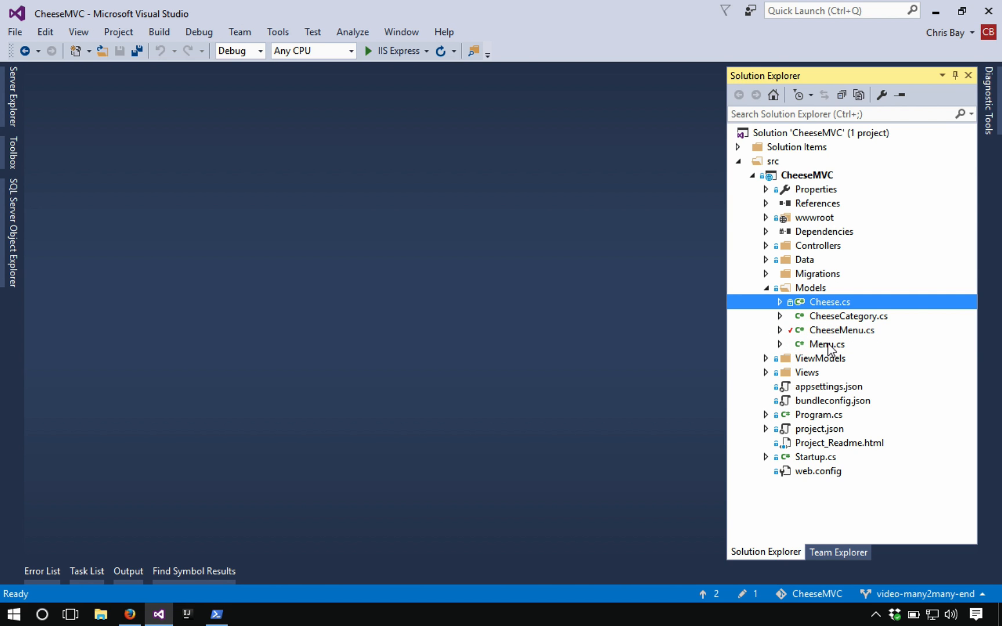
click(827, 344)
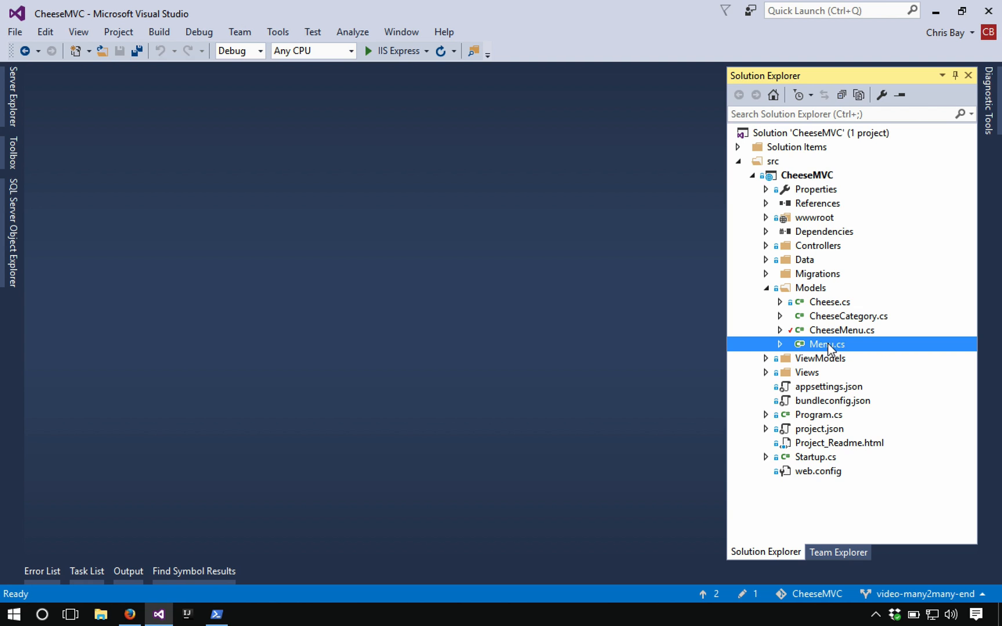
Open CheeseMenu.cs to review its MenuID, Menu, CheeseID and Cheese properties.
double_click(844, 330)
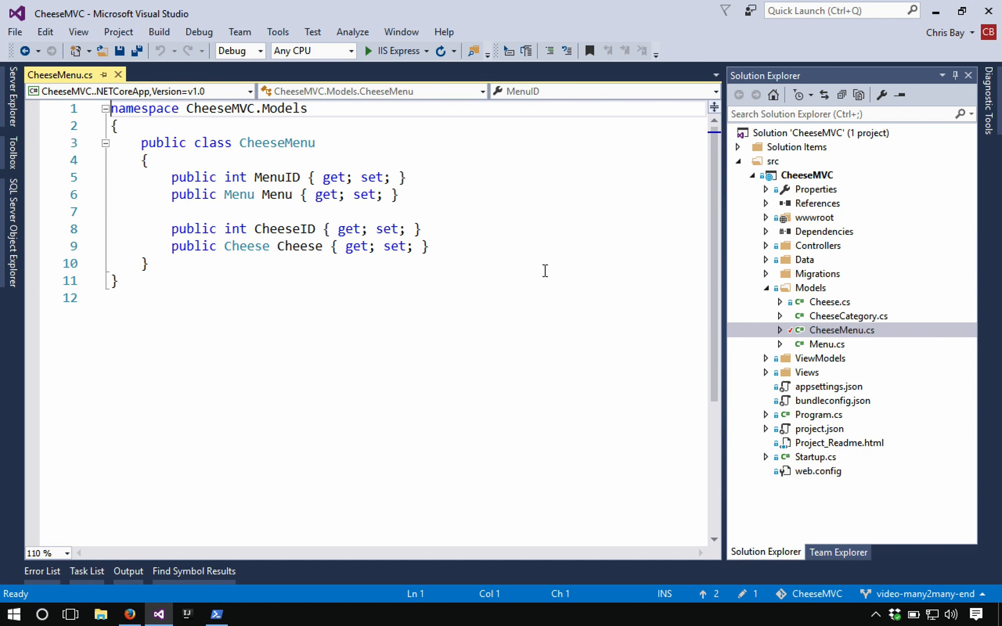
mouse_move(409, 173)
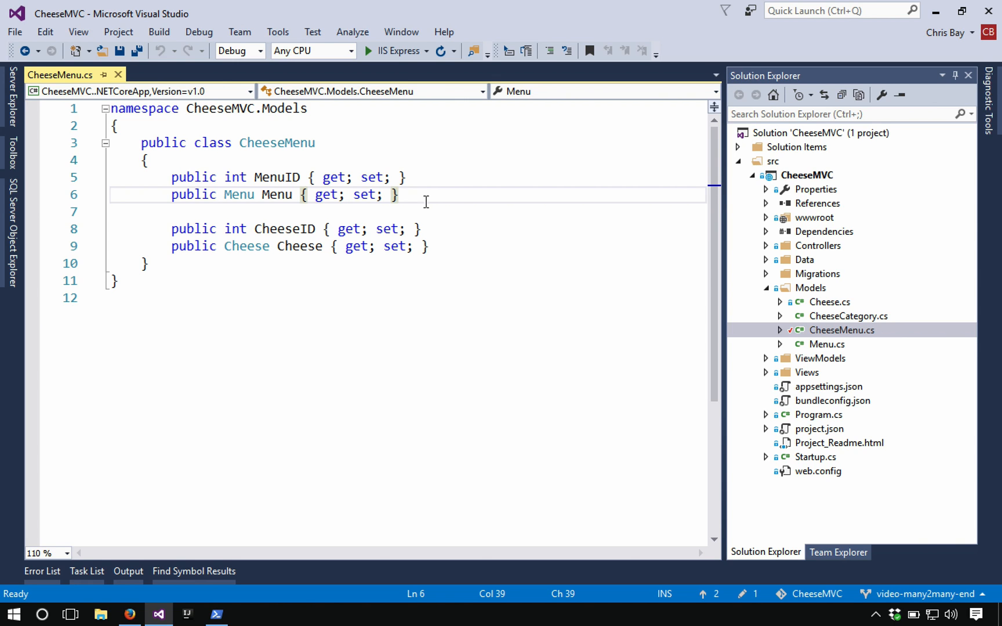
mouse_move(831, 350)
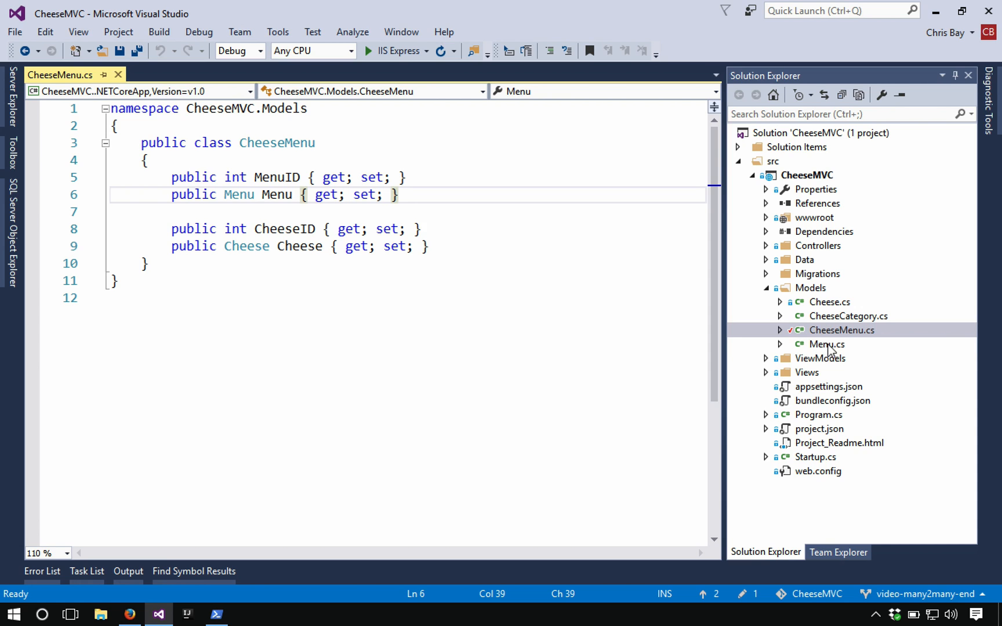
Open Menu.cs, scroll through its ID, Name and CheeseMenus list, then select Cheese.cs.
double_click(827, 344)
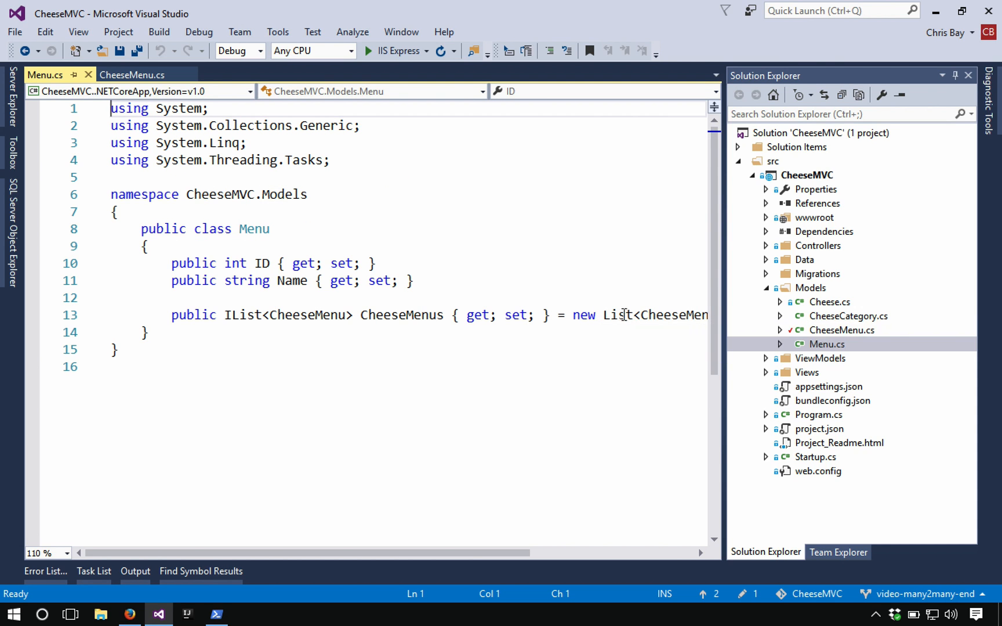
scroll(down, 3)
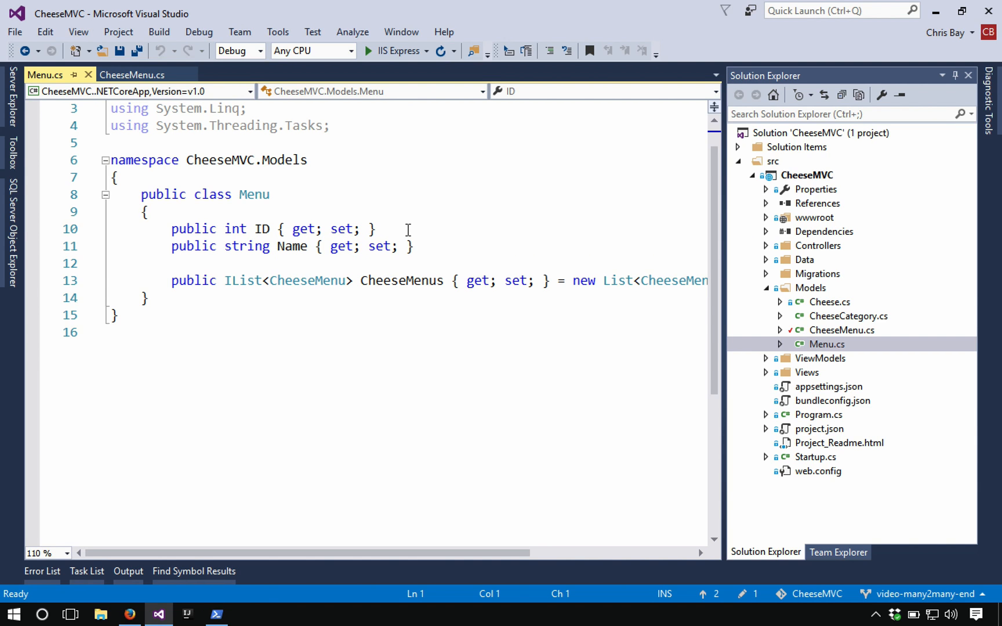
mouse_move(422, 246)
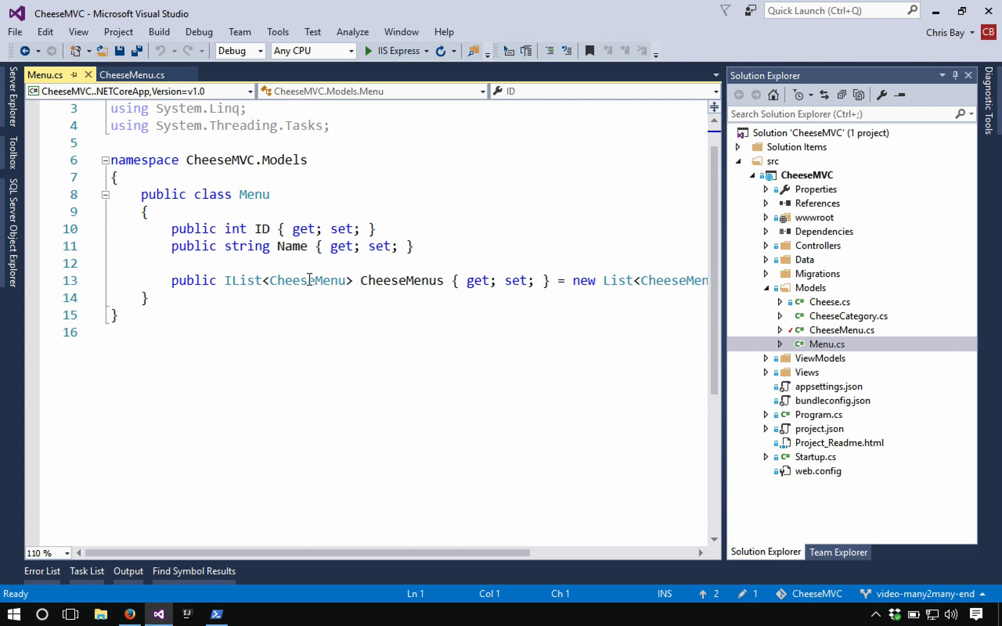
mouse_move(324, 281)
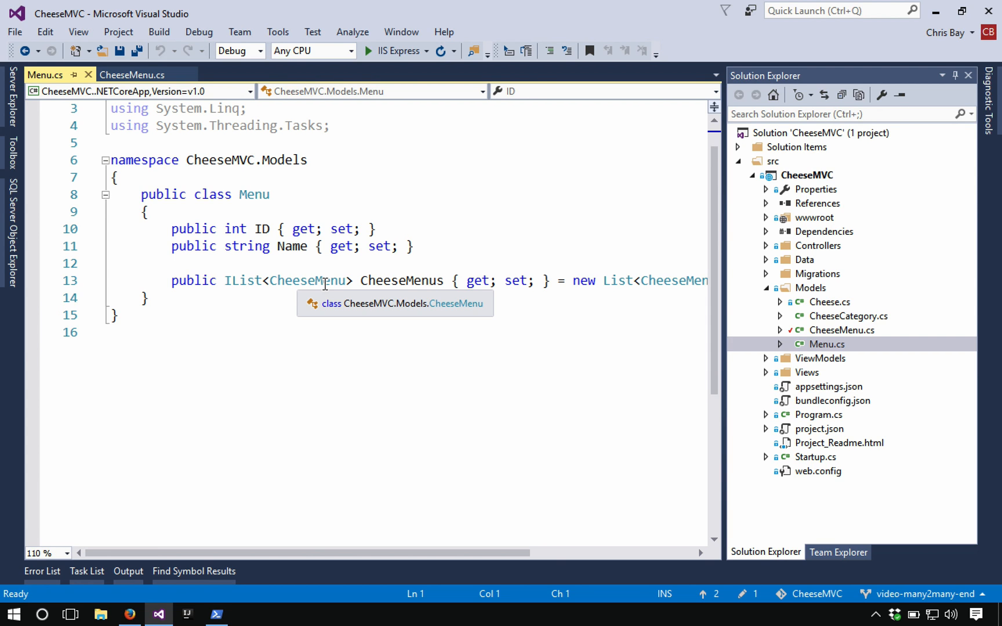
click(829, 302)
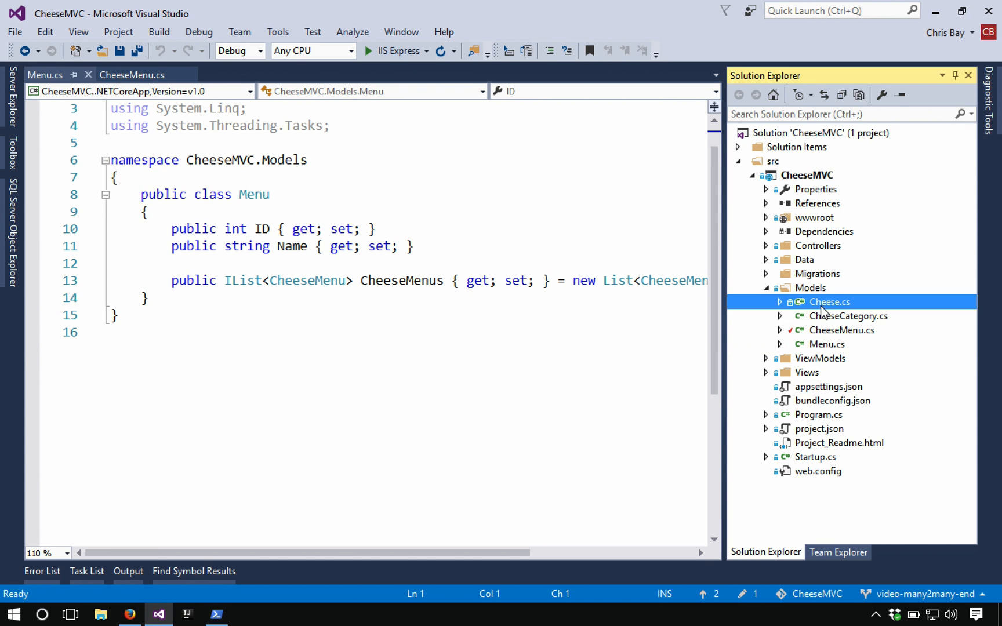
Open Cheese.cs and highlight its CheeseMenus navigation property.
double_click(829, 301)
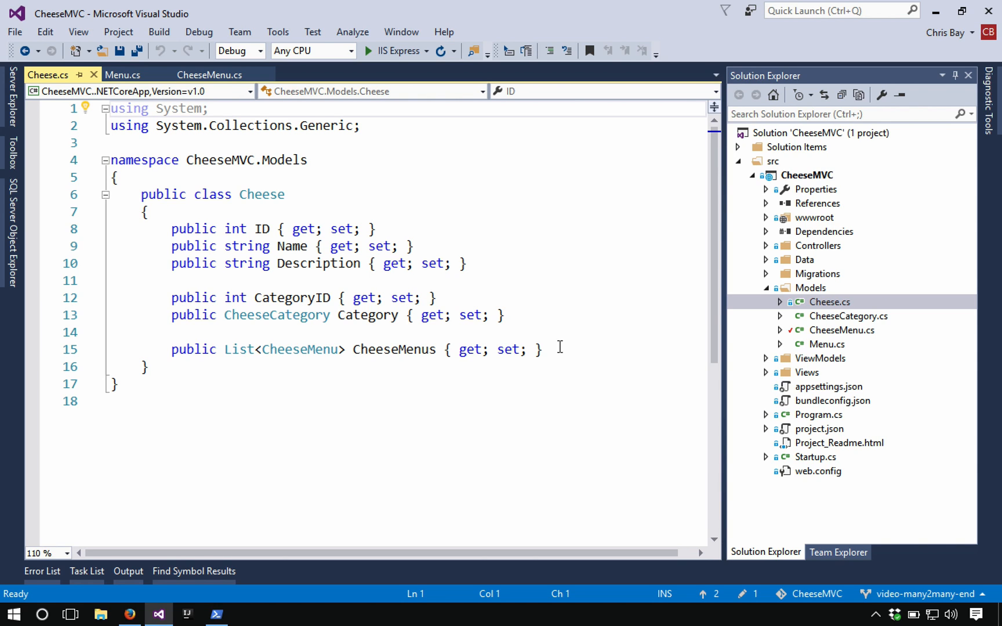
mouse_move(415, 357)
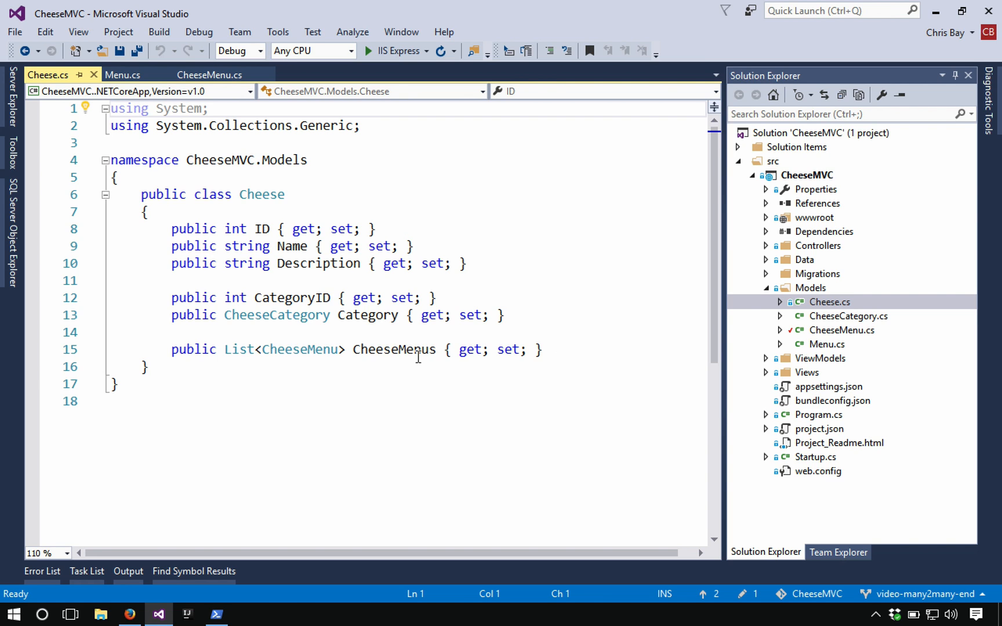
double_click(393, 350)
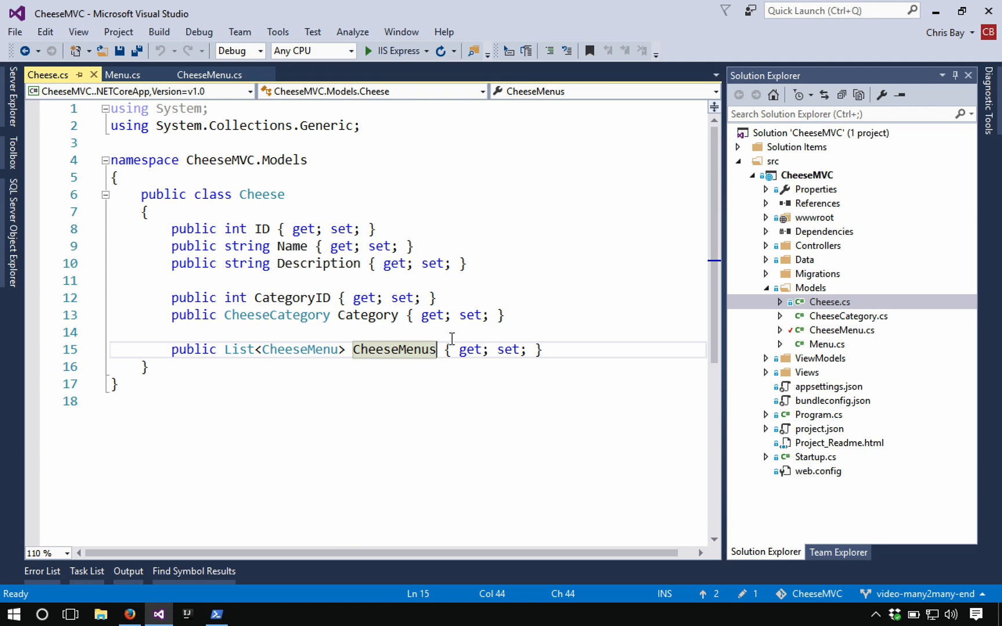
mouse_move(267, 318)
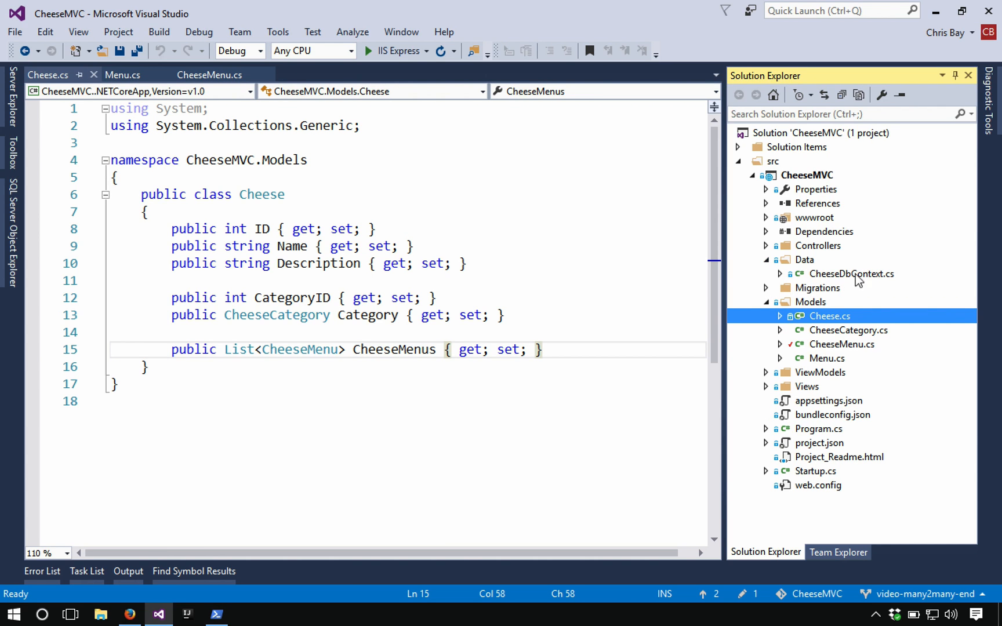
Open CheeseDbContext.cs and place the cursor at the end of the constructor declaration.
double_click(851, 274)
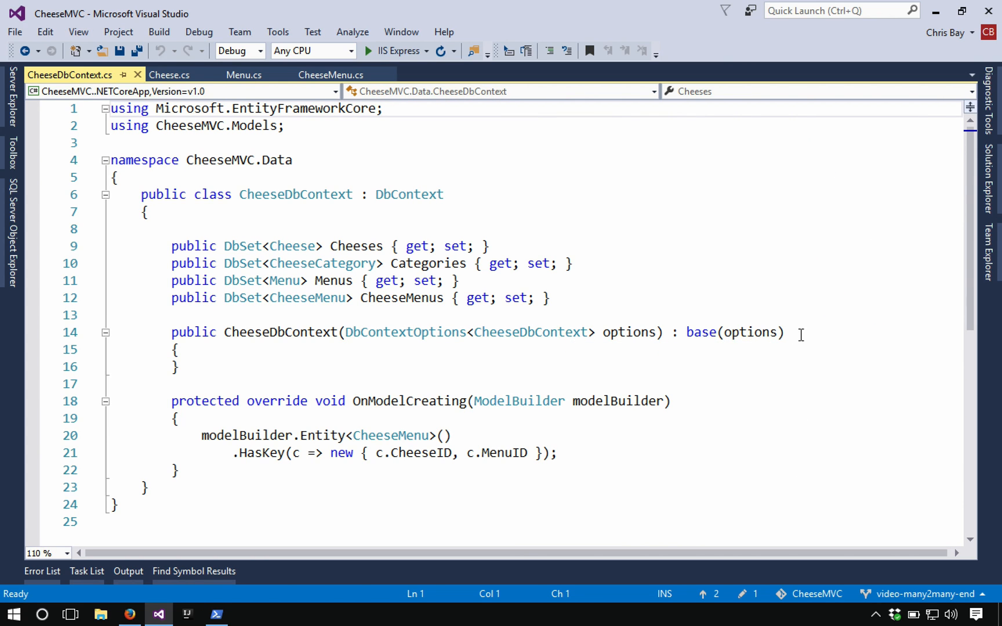
click(793, 333)
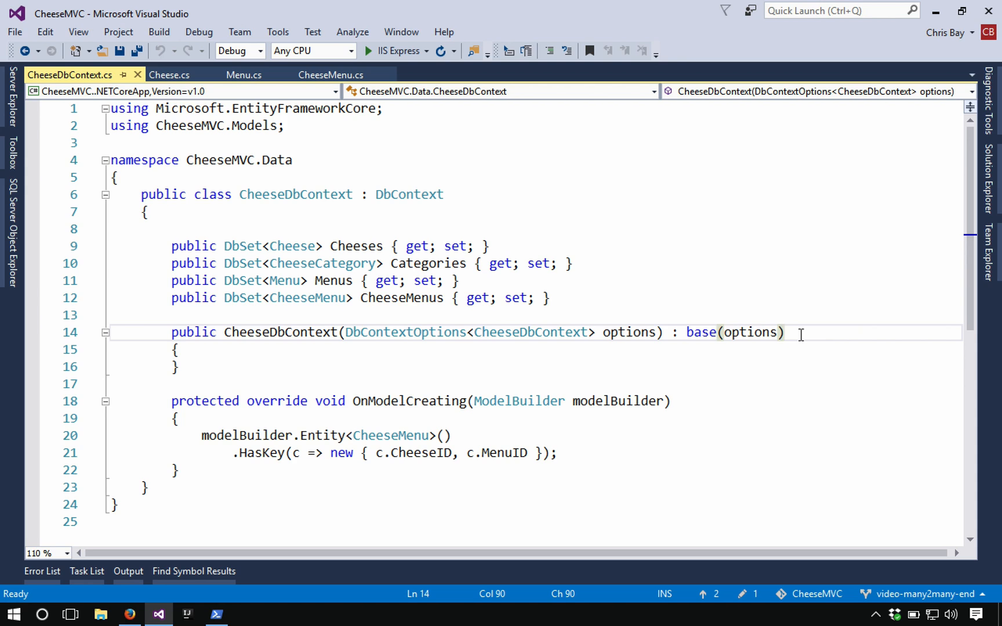
click(784, 331)
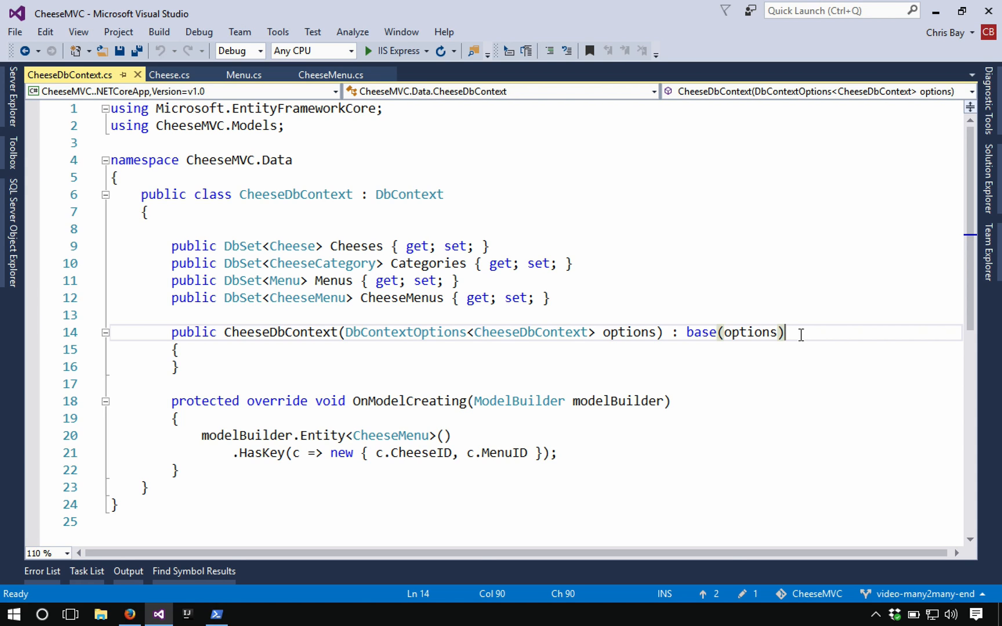
mouse_move(263, 246)
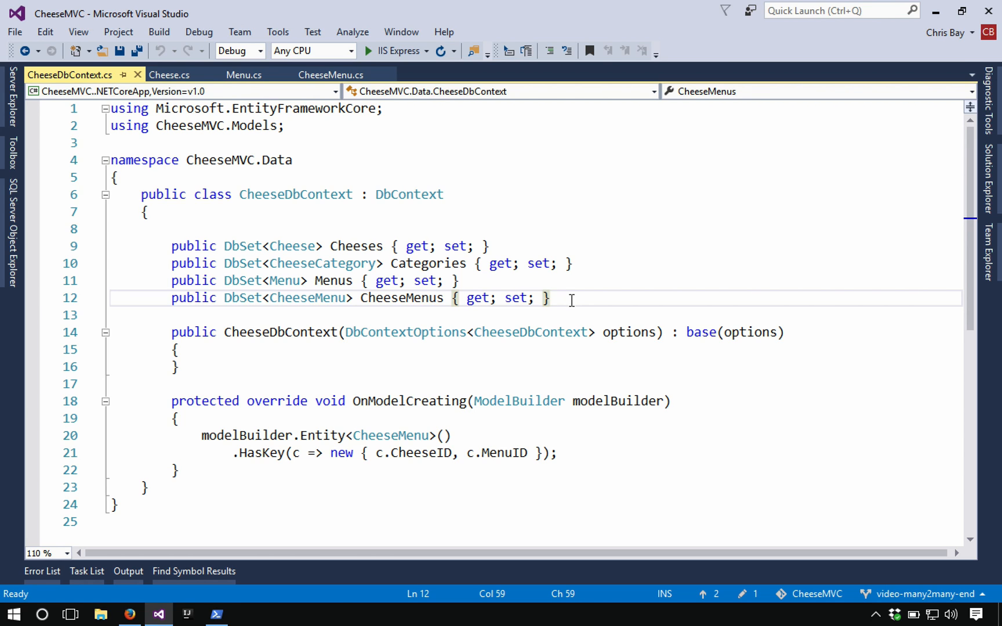
scroll(down, 3)
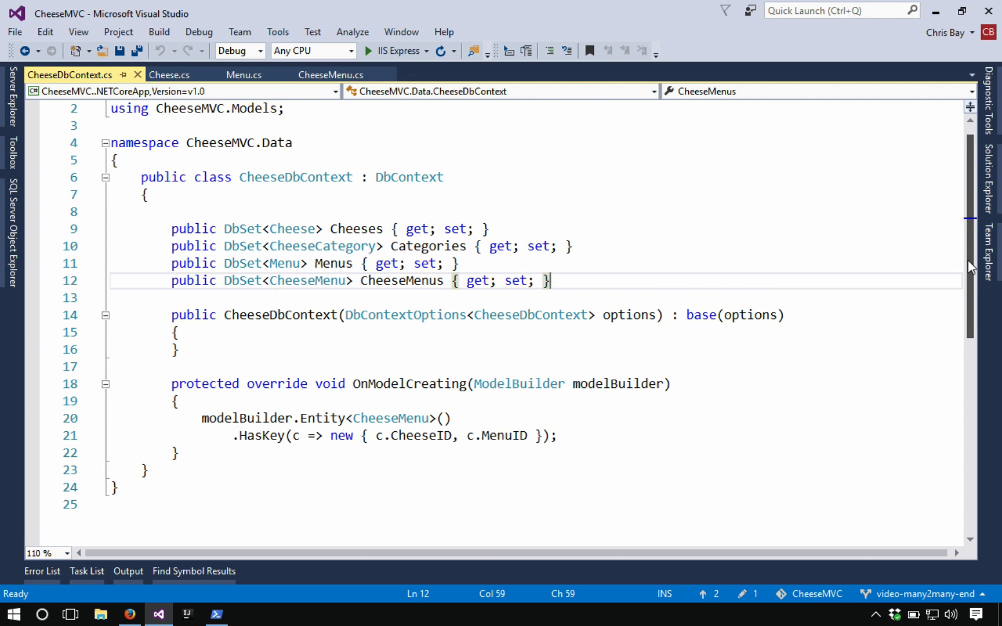
scroll(down, 3)
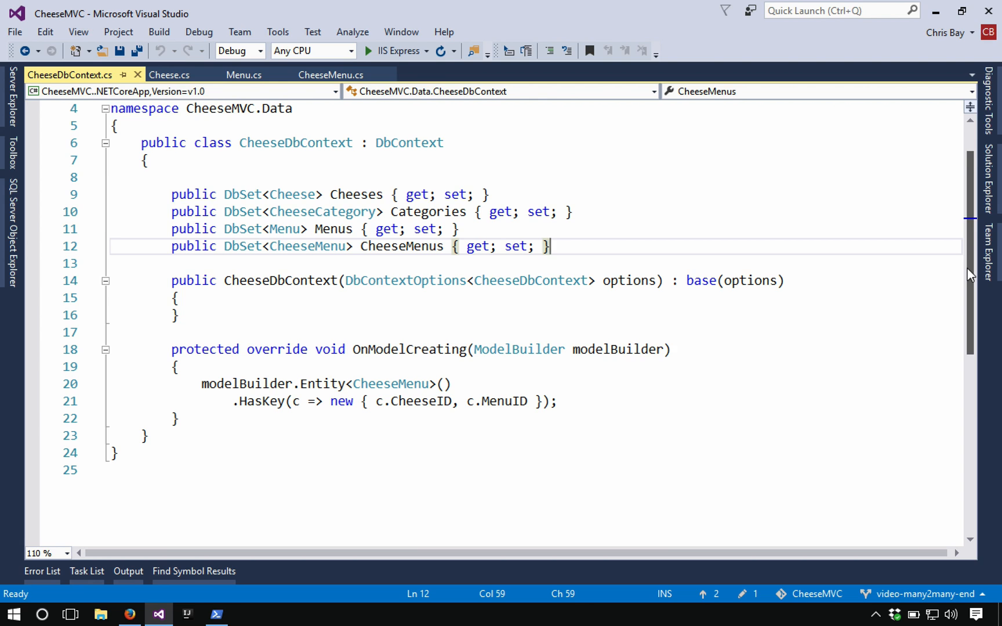
scroll(down, 3)
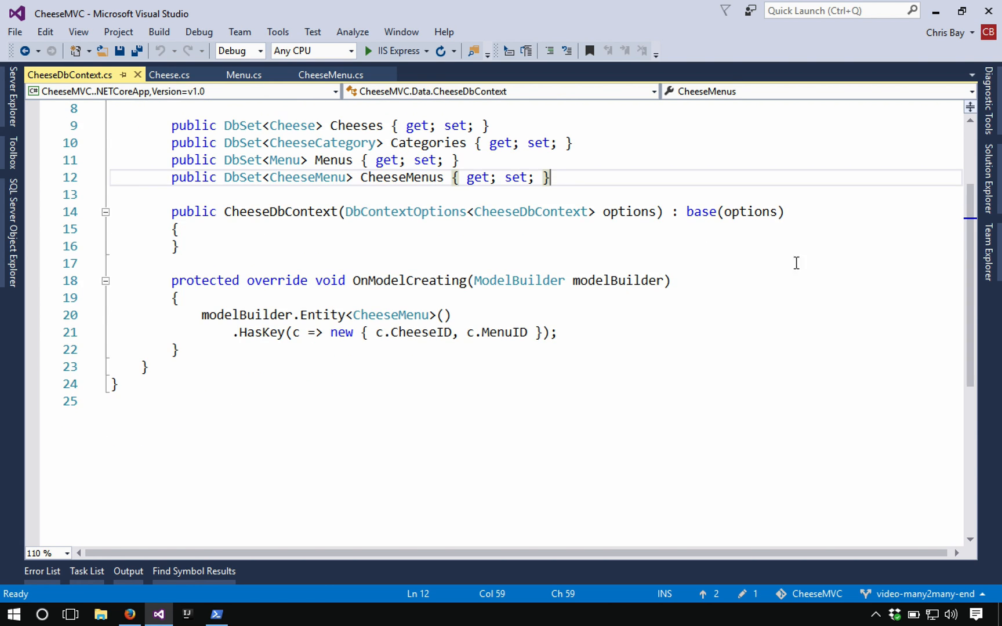
mouse_move(508, 270)
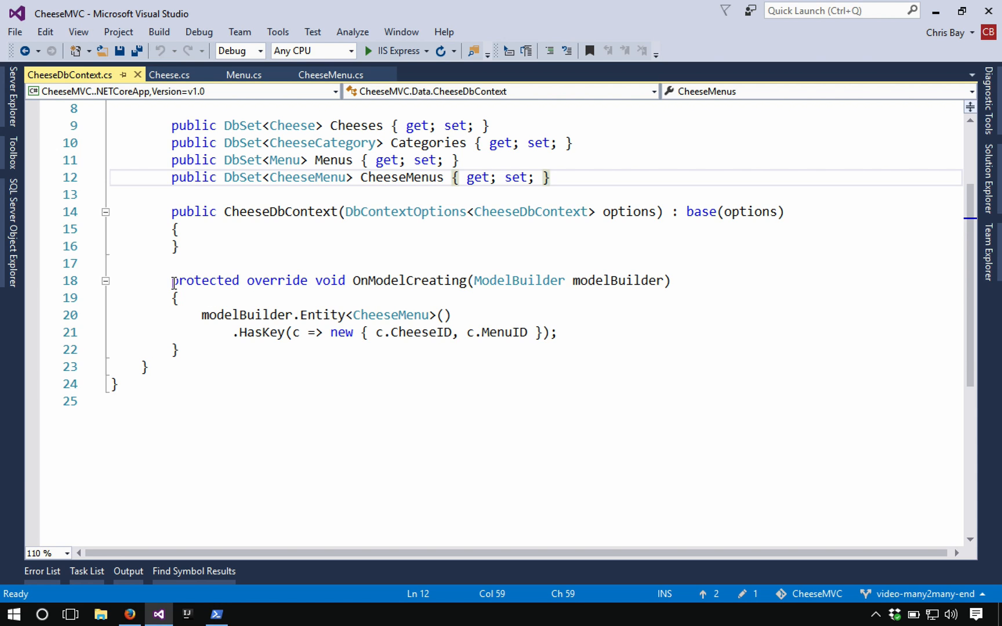
mouse_move(278, 280)
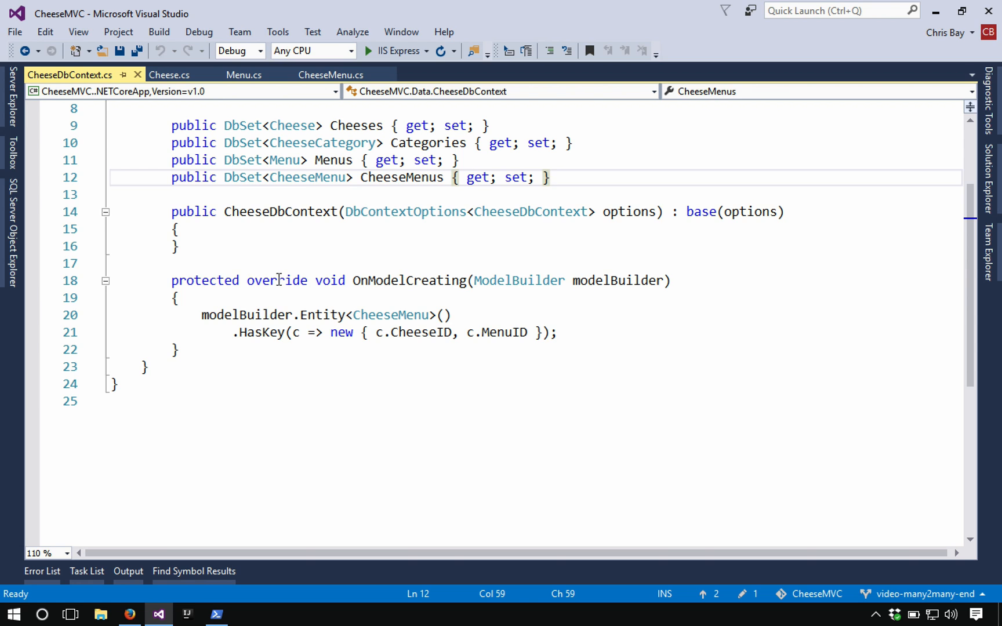
mouse_move(414, 280)
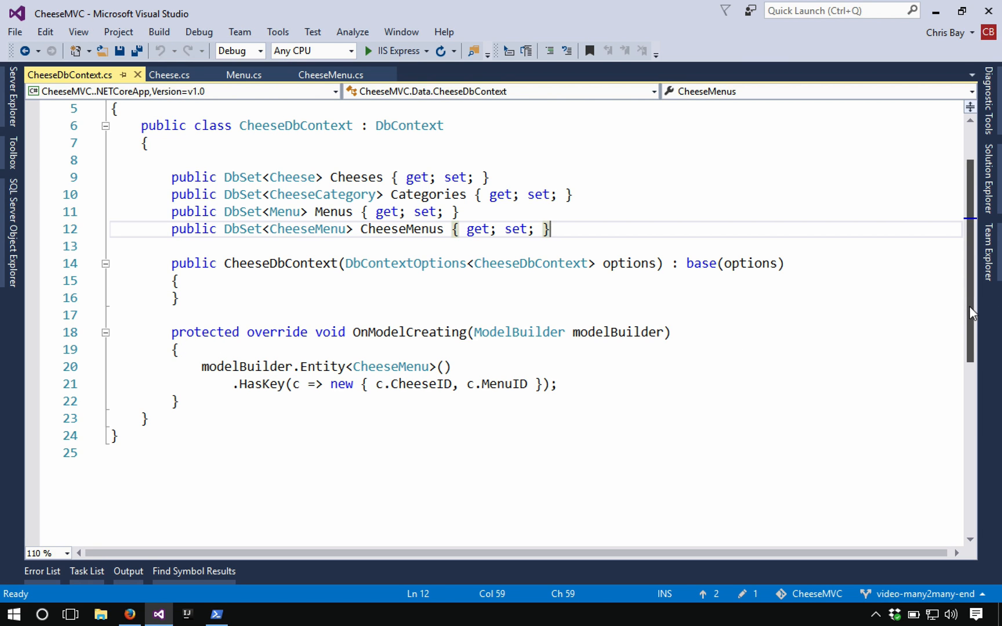
scroll(down, 3)
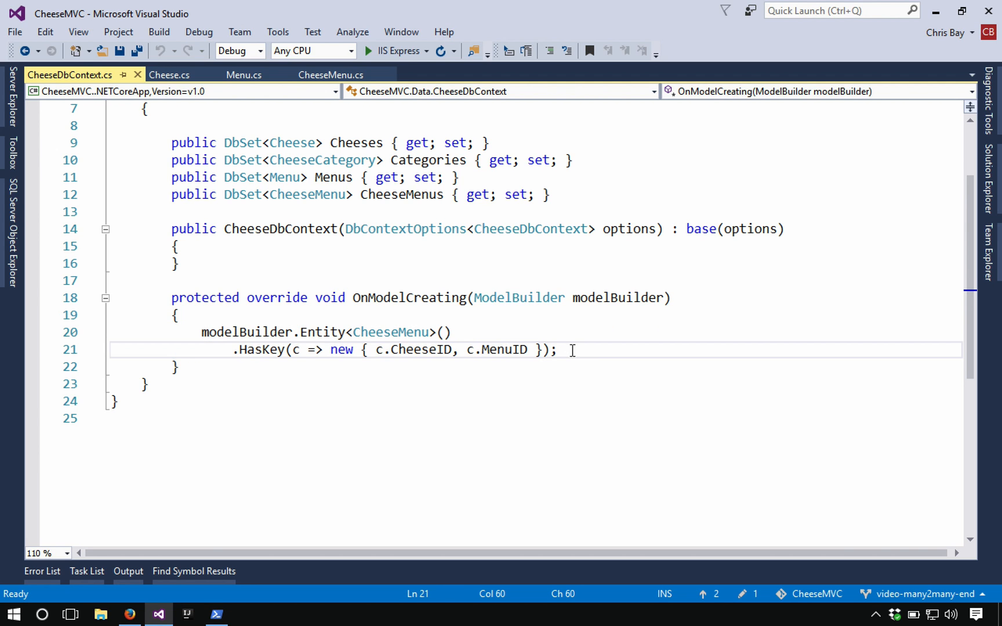
click(558, 349)
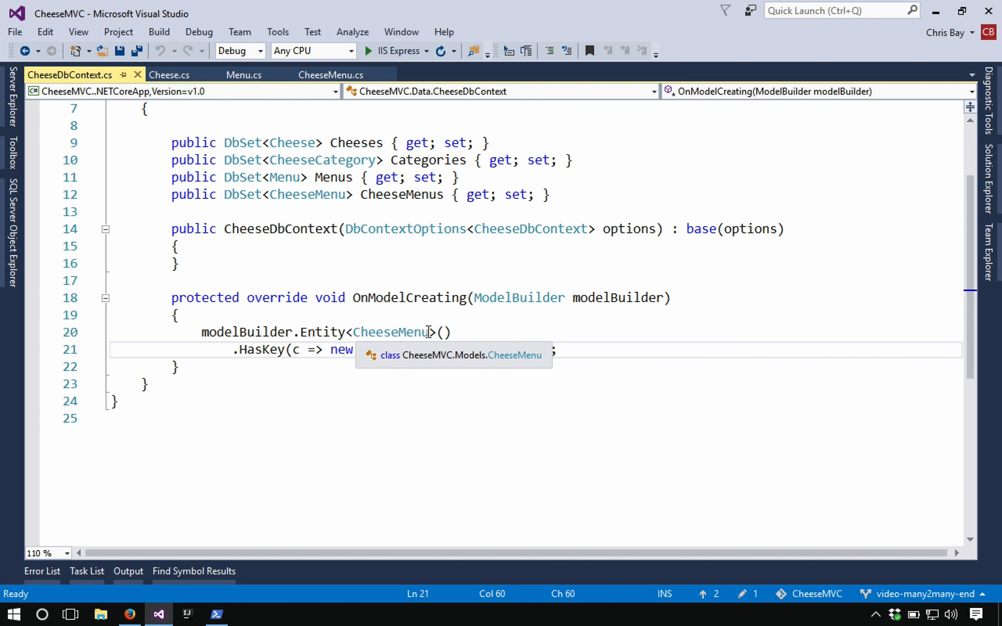
text({ c.CheeseID, c.MenuID });)
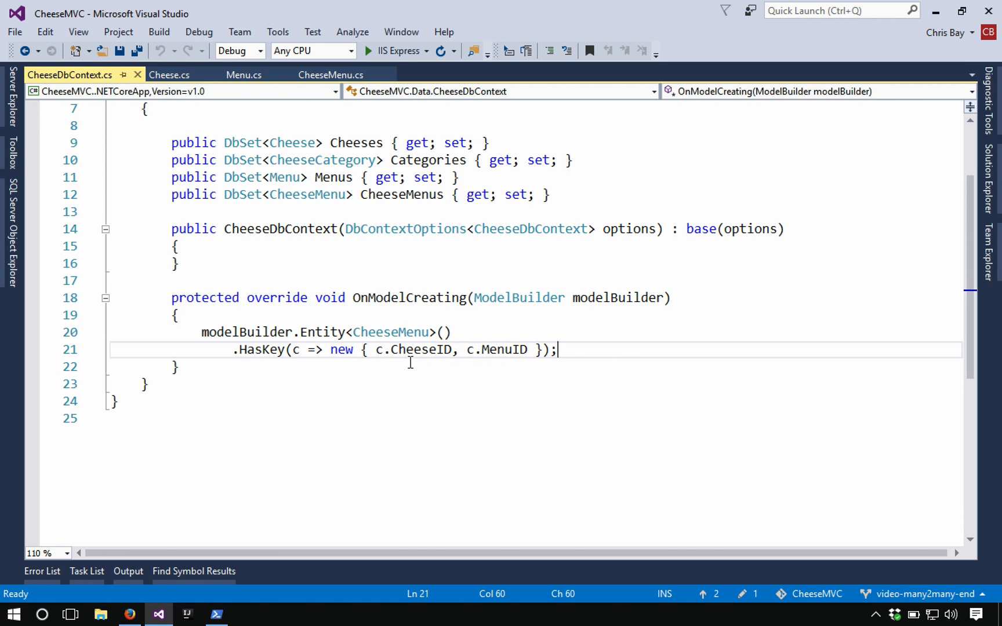
mouse_move(506, 368)
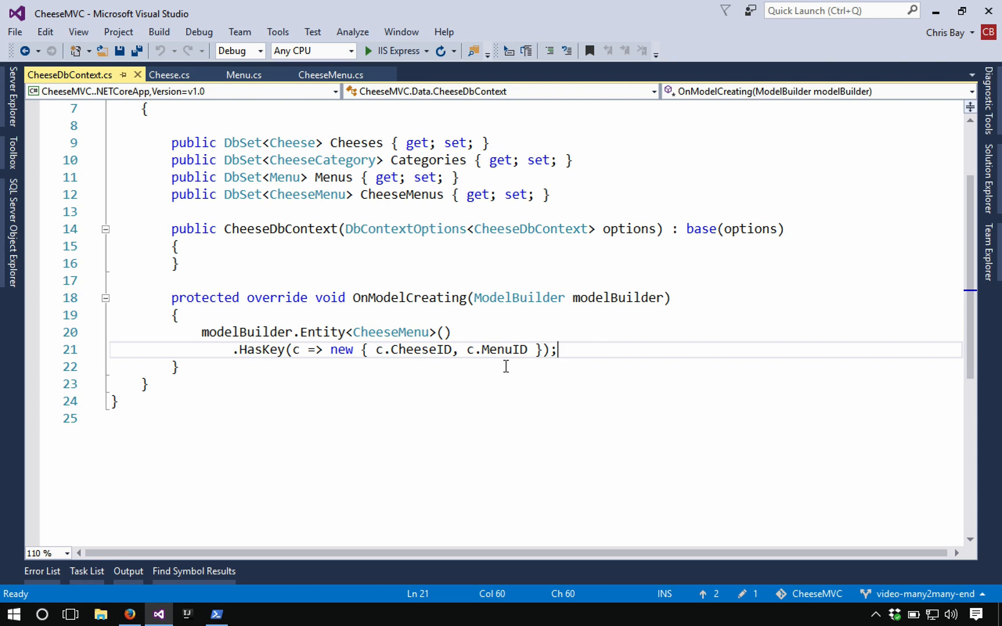